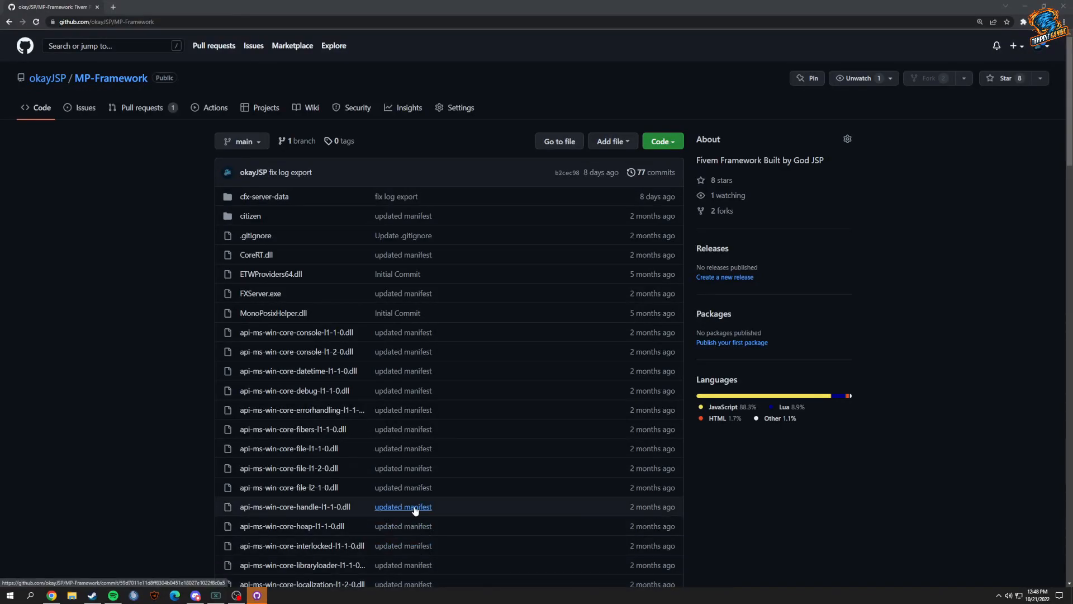
mouse_move(417, 468)
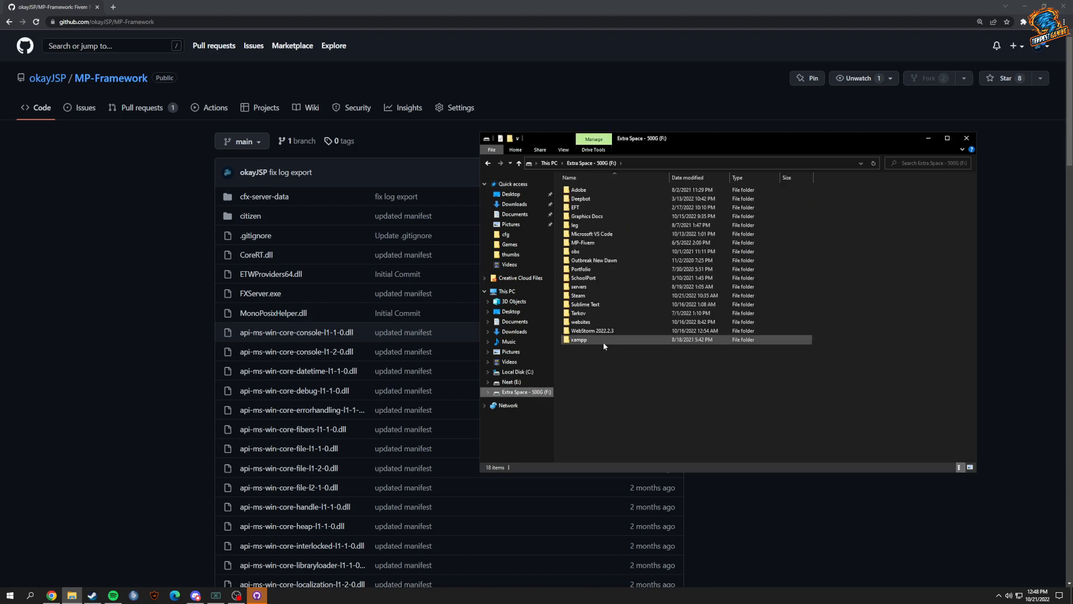
Launch xampp-control from the xampp folder and start the Apache and MySQL services
double_click(579, 339)
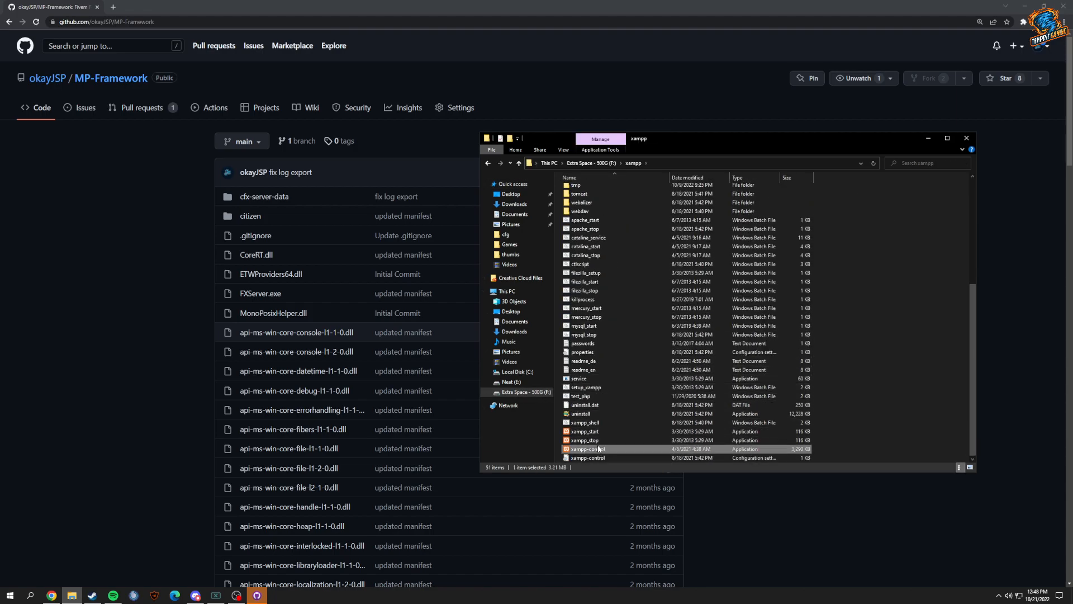
double_click(587, 448)
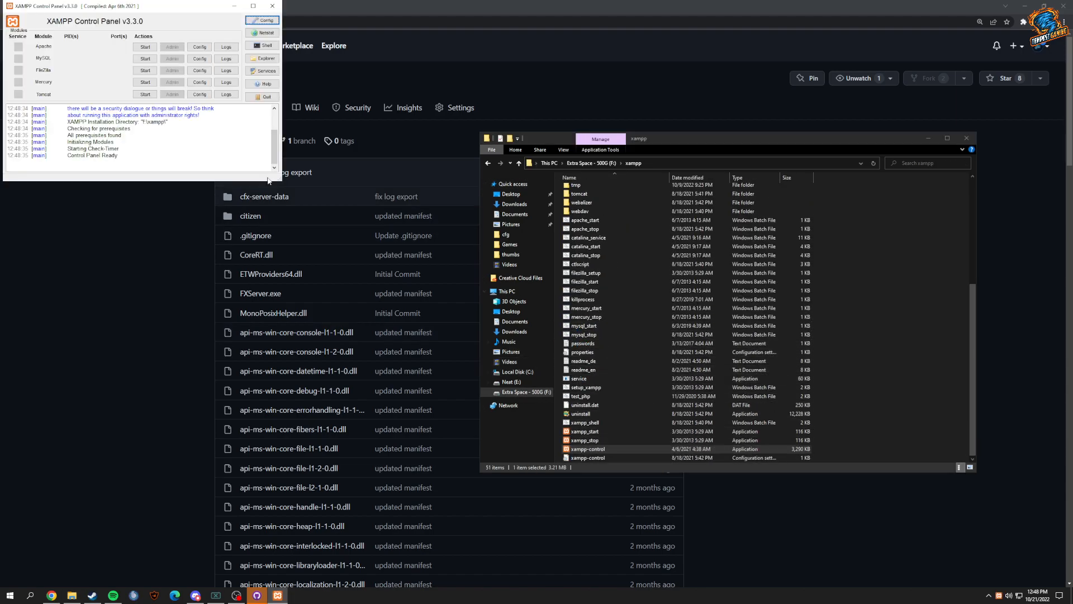
left_click(145, 46)
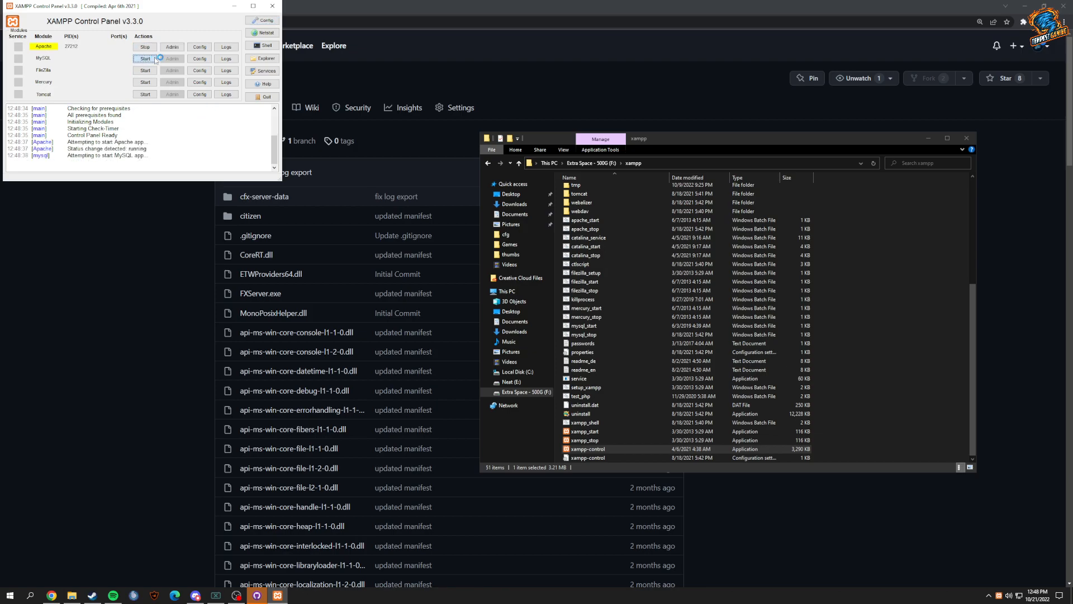
left_click(145, 58)
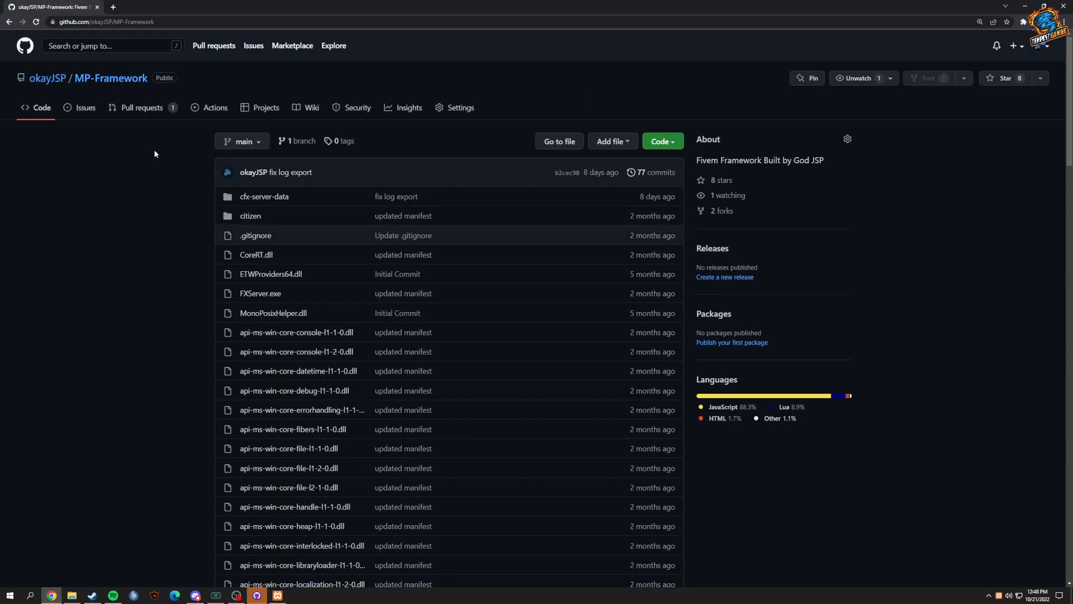
mouse_move(264, 197)
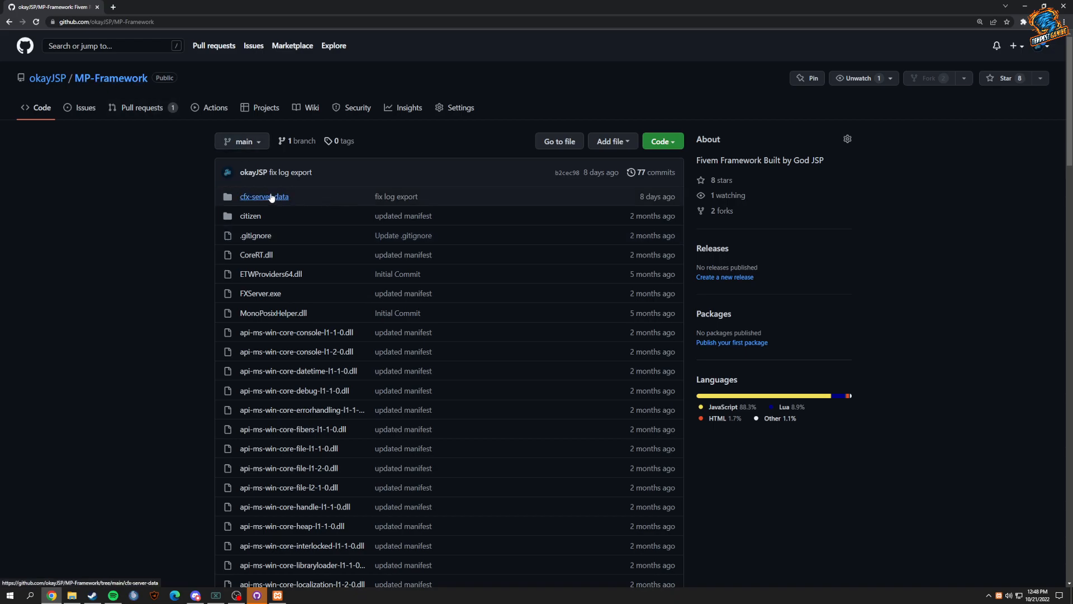
mouse_move(264, 196)
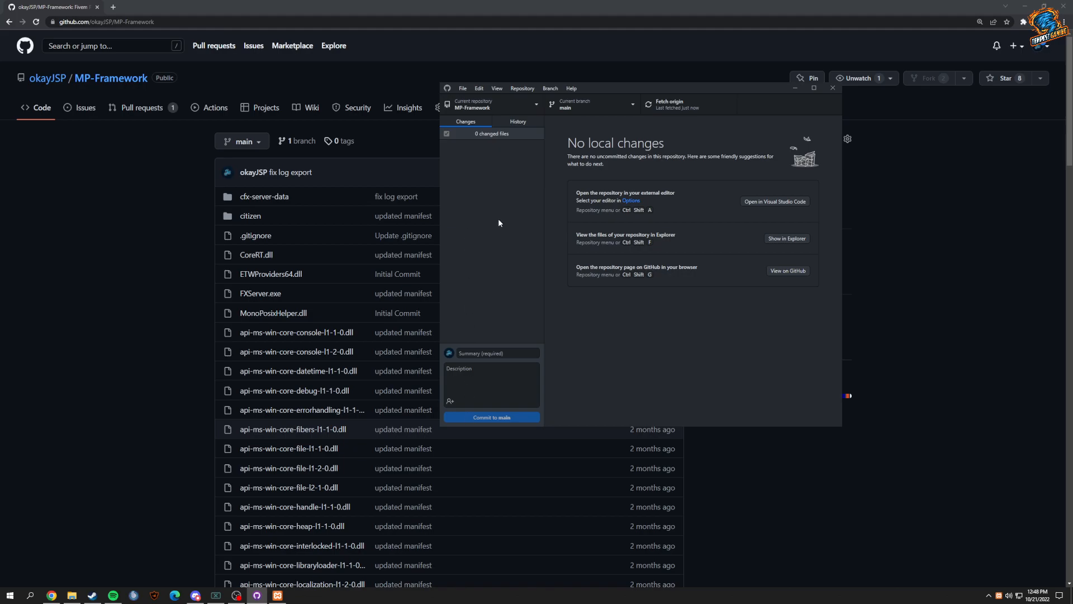
mouse_move(639, 213)
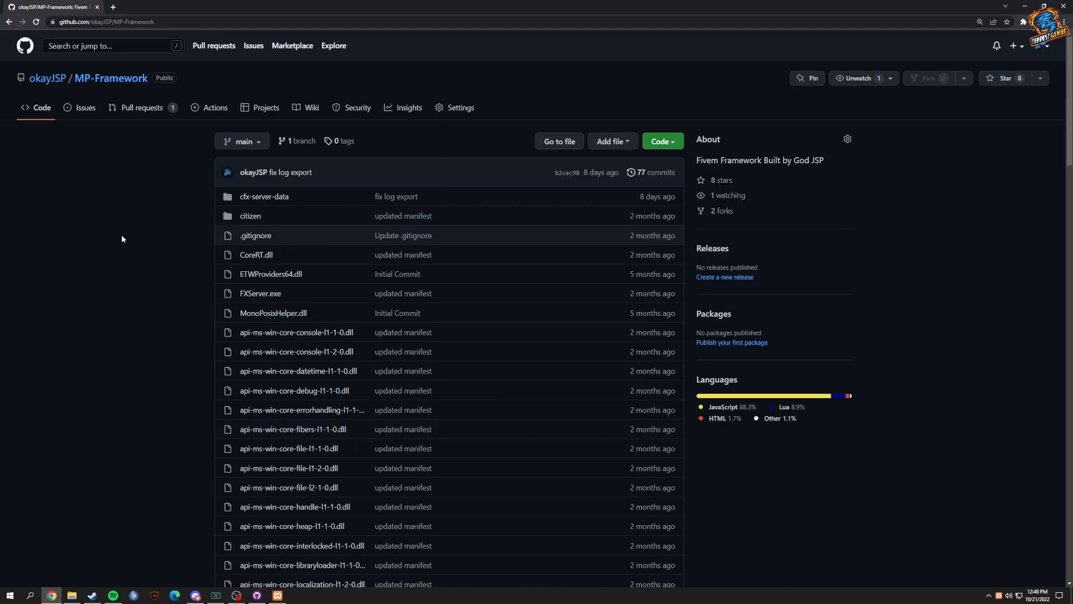
Open the cfx-server-data folder of the MP-Framework repository on GitHub
left_click(264, 196)
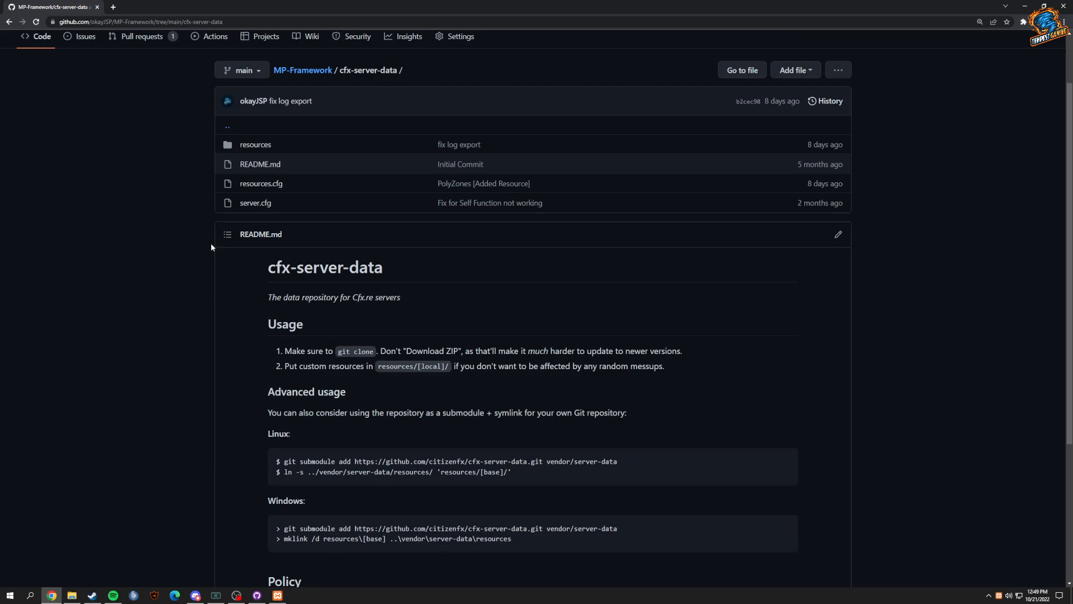
mouse_move(255, 203)
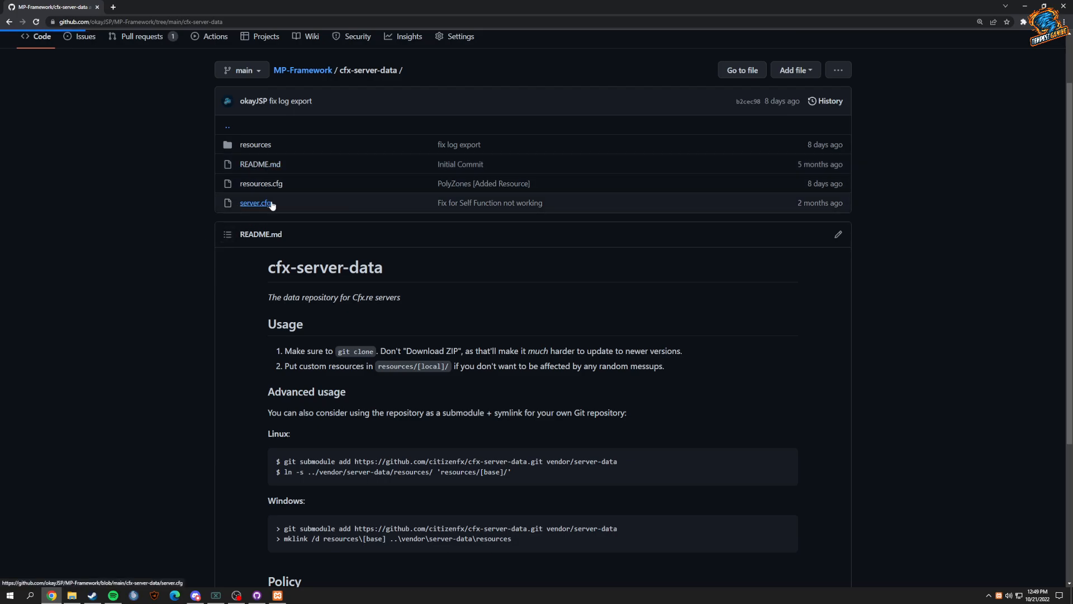
Open server.cfg in cfx-server-data to view the steam_webApiKey and sv_licenseKey settings
left_click(255, 203)
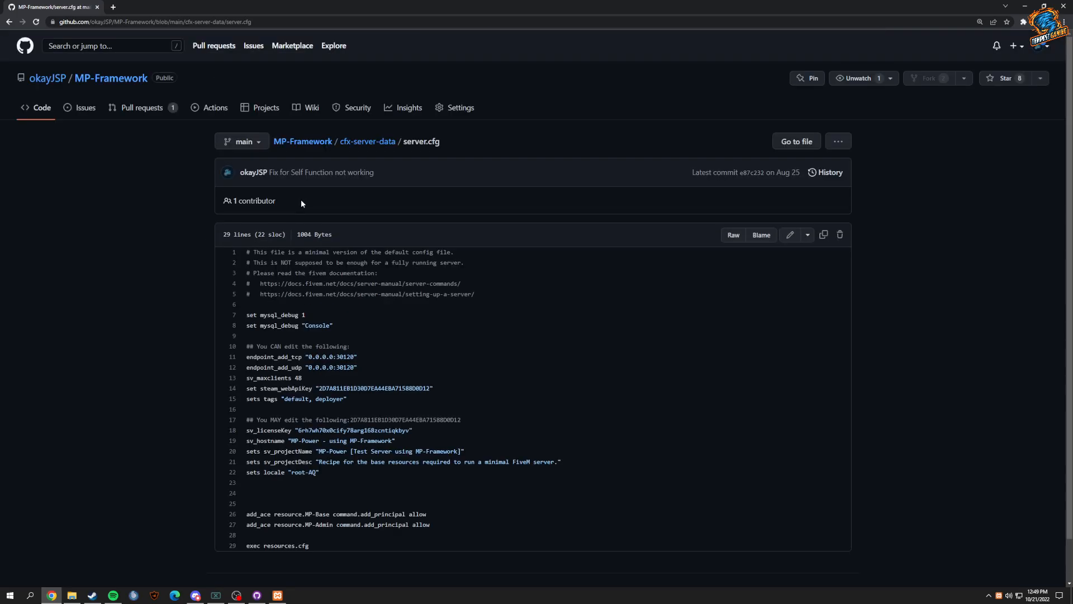
mouse_move(350, 293)
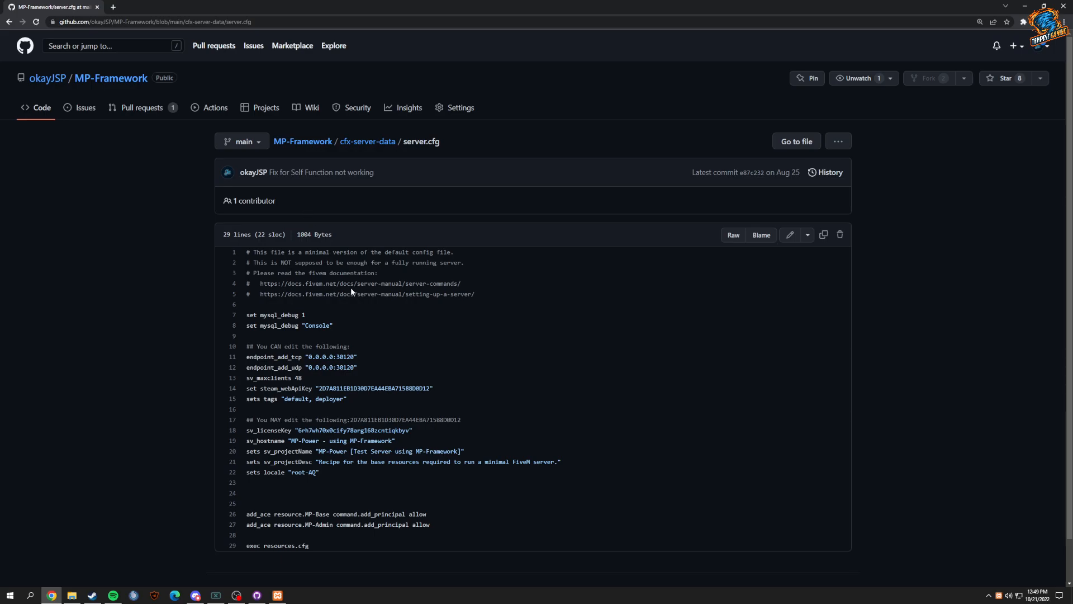
mouse_move(307, 366)
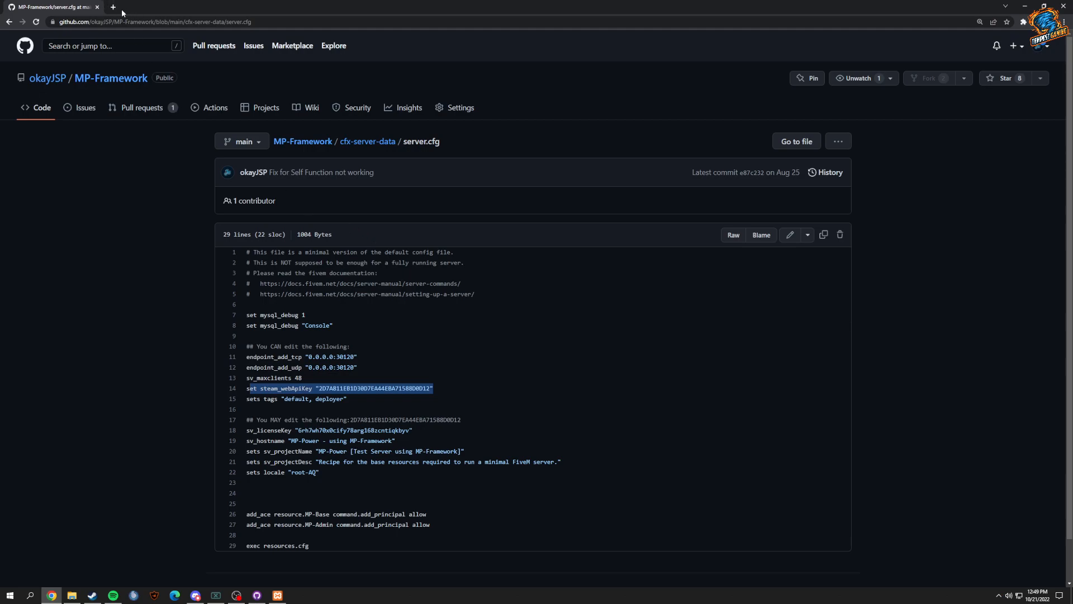
mouse_move(438, 335)
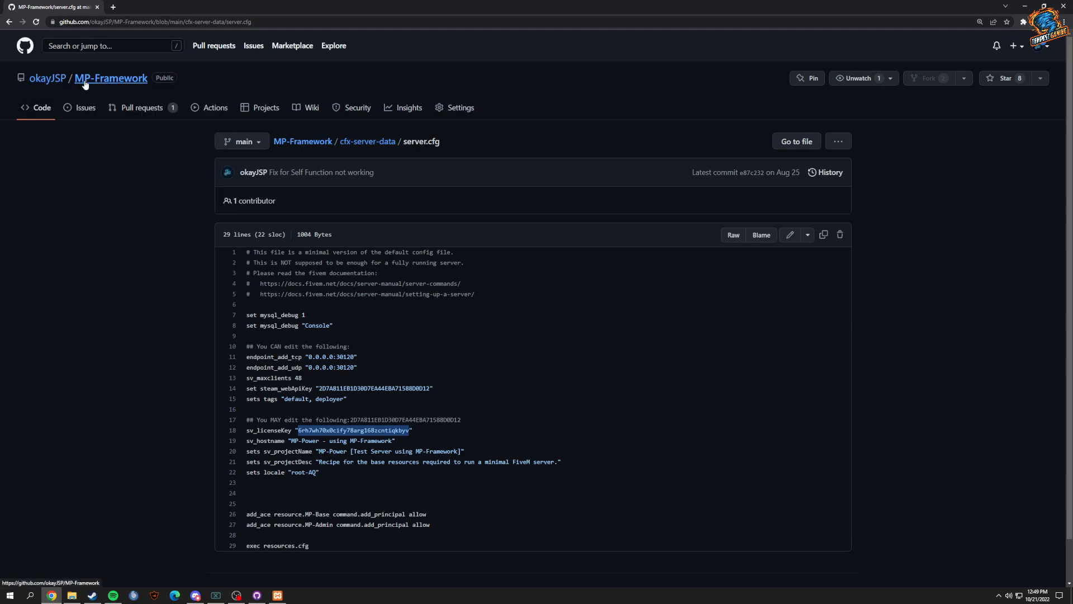
mouse_move(367, 141)
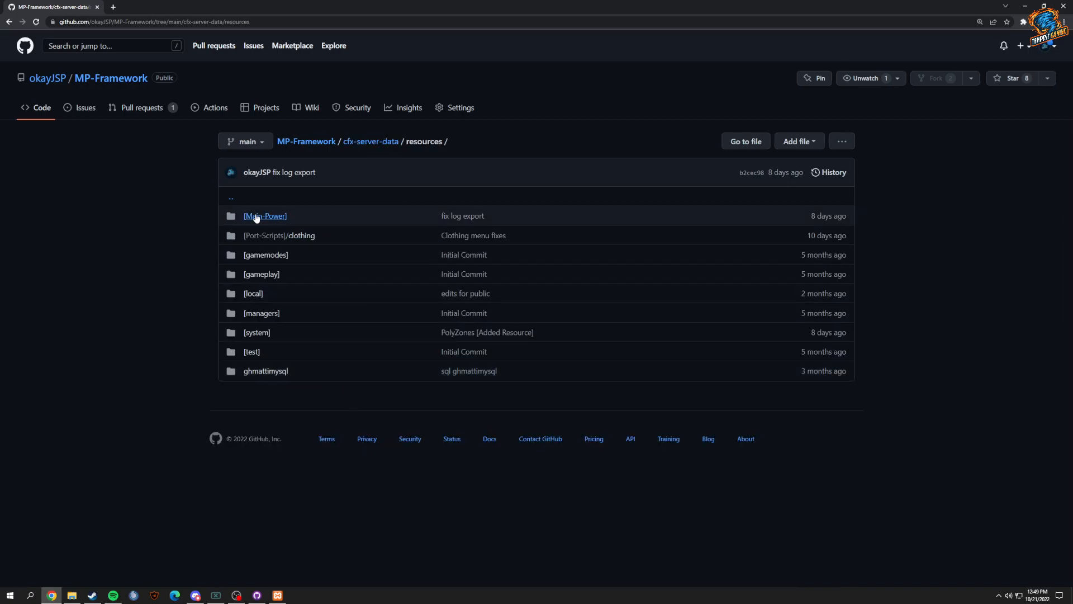
Open base.sql from the [Main-Power]/MP-Base resource folder
left_click(265, 216)
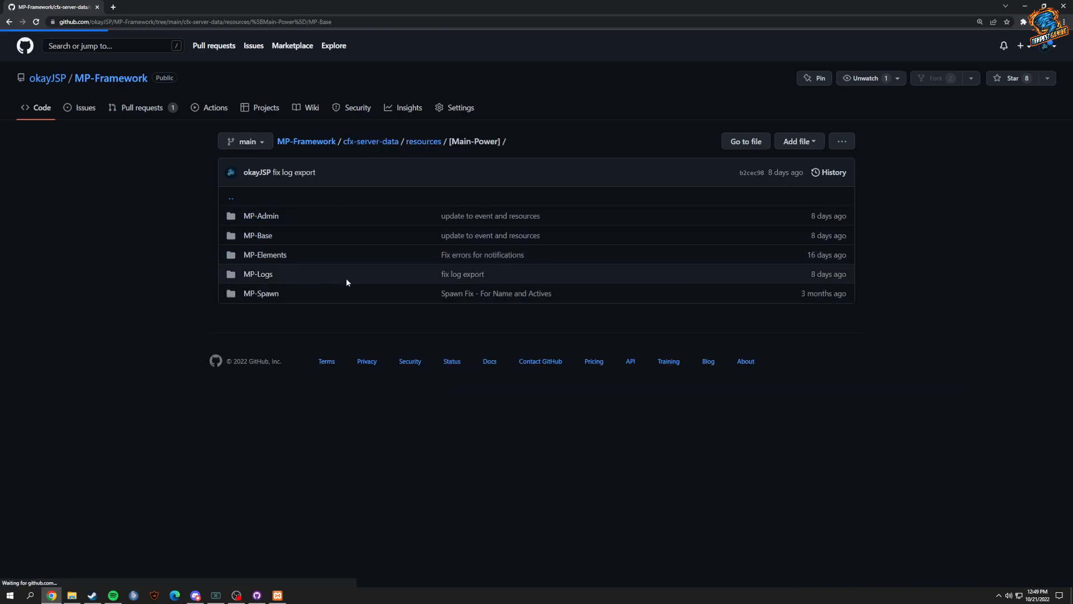
left_click(258, 235)
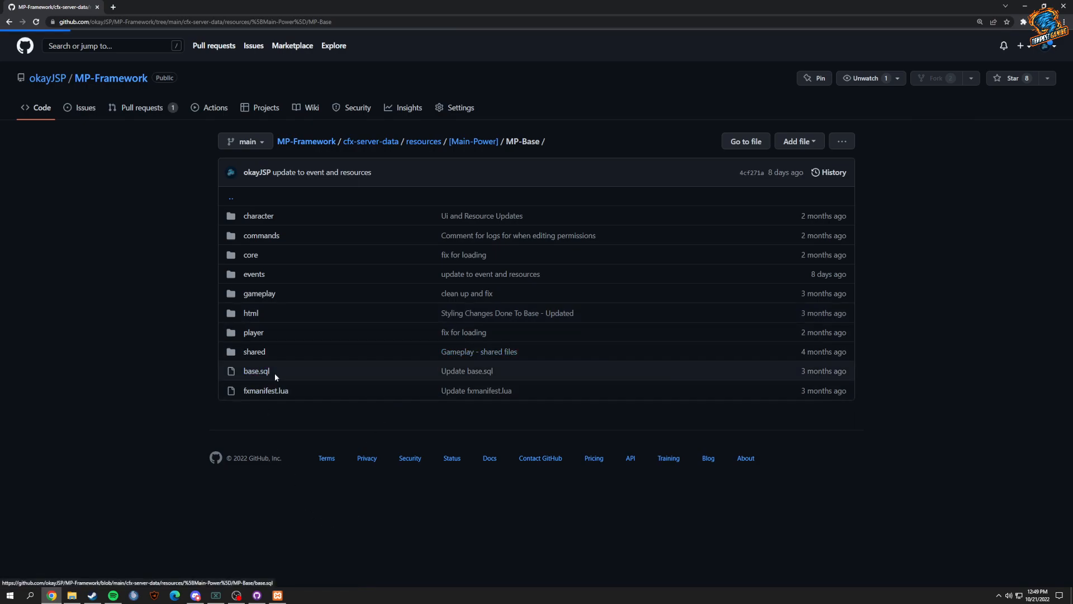
left_click(256, 371)
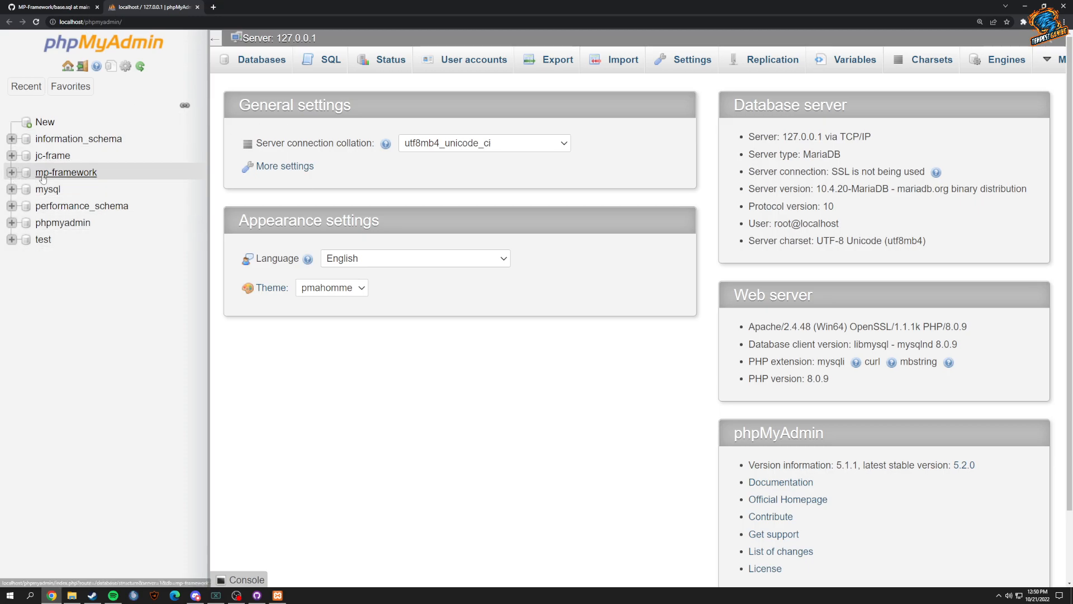
Expand mp-framework to check its tables, then go to the server Import page
left_click(12, 172)
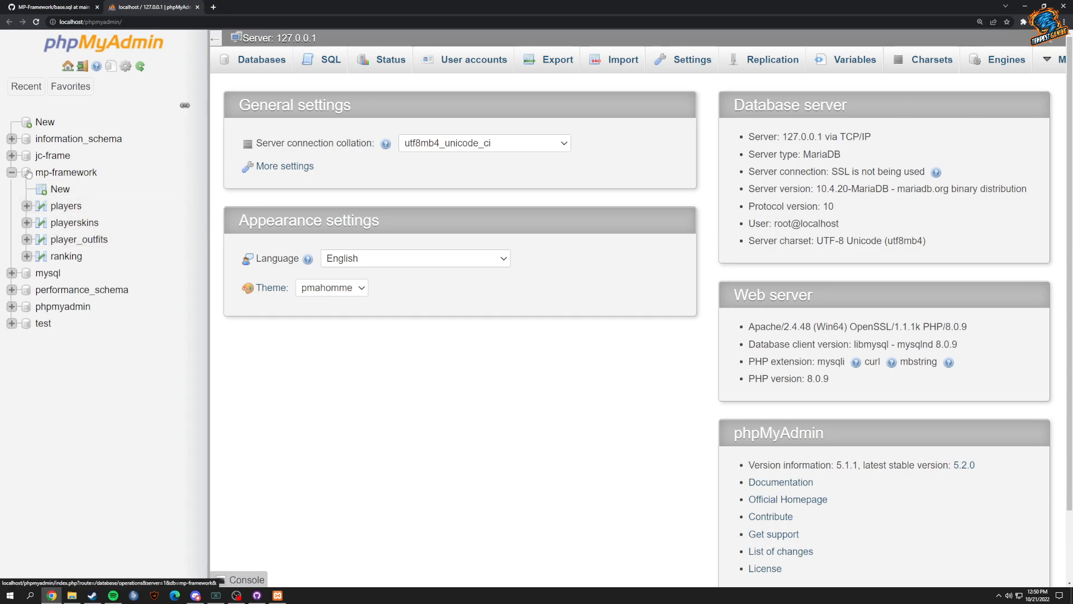
left_click(13, 172)
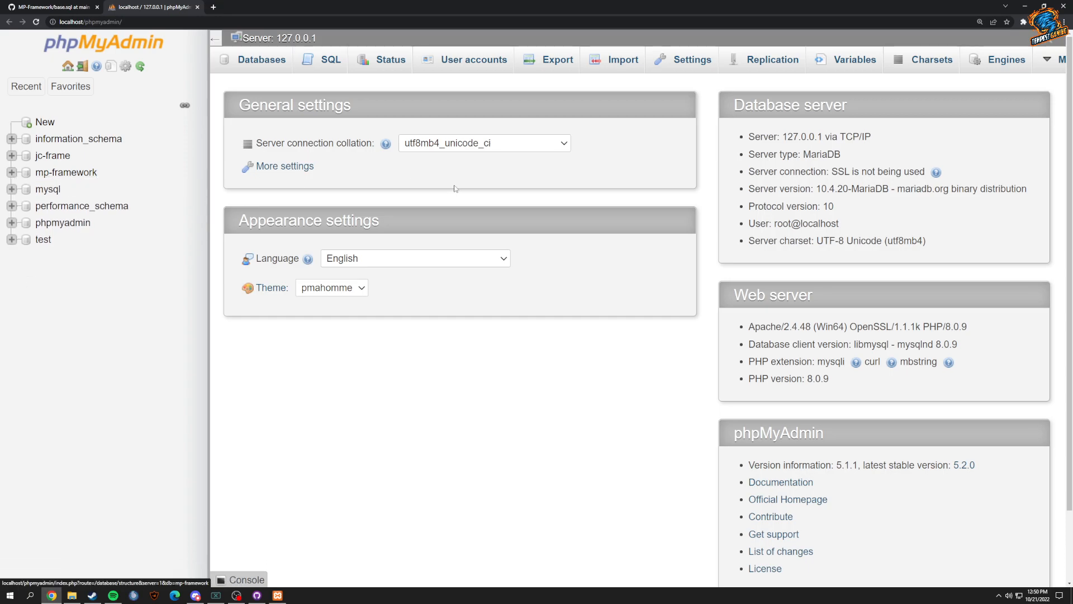
left_click(622, 60)
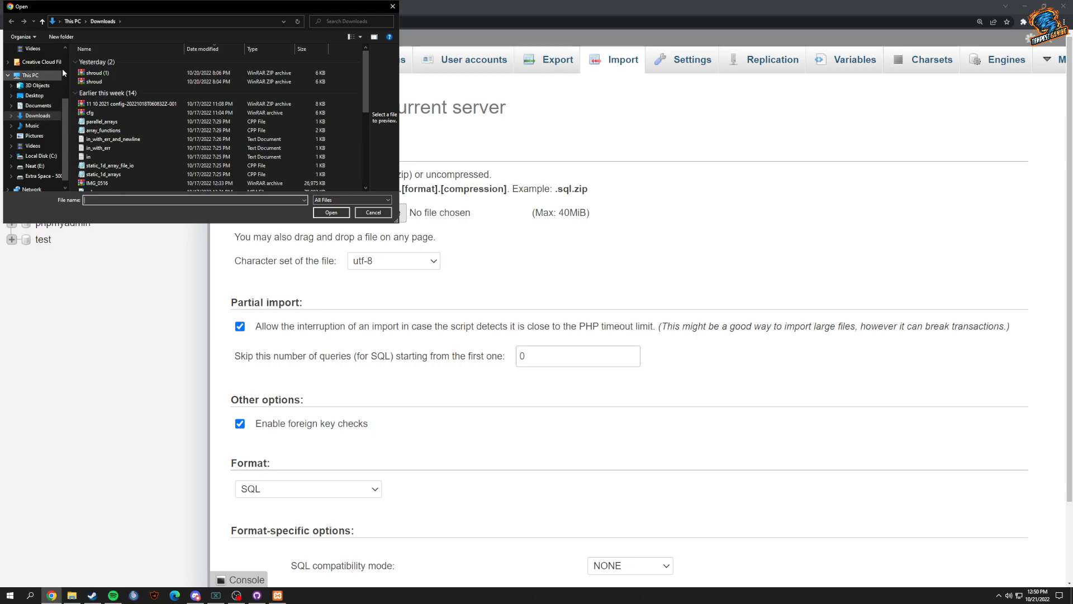
Cancel the file chooser and browse the mp-framework players table showing John Doe
left_click(373, 212)
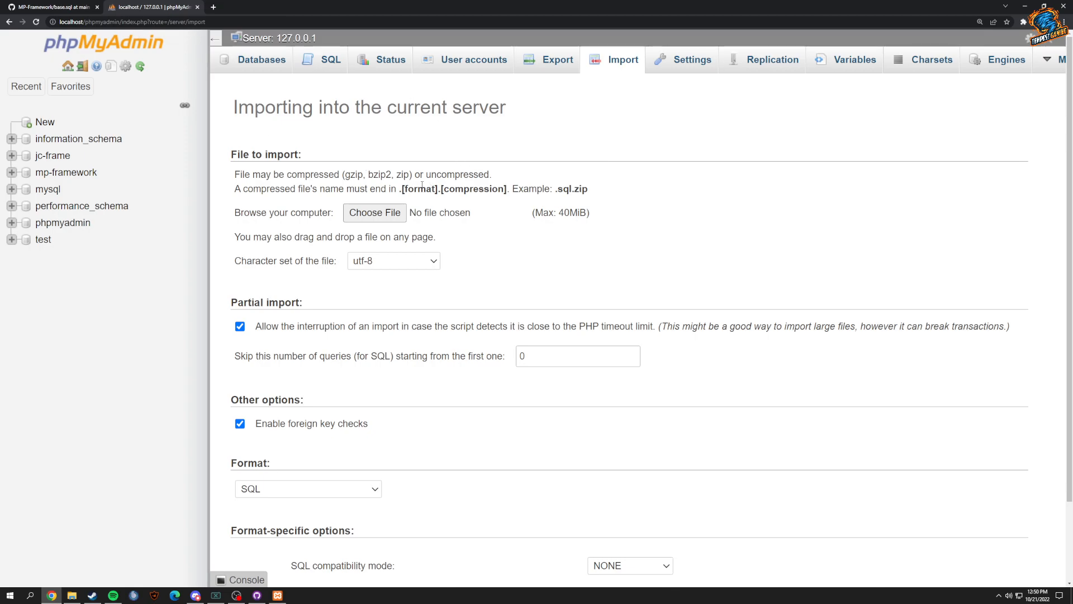
scroll("down", 3)
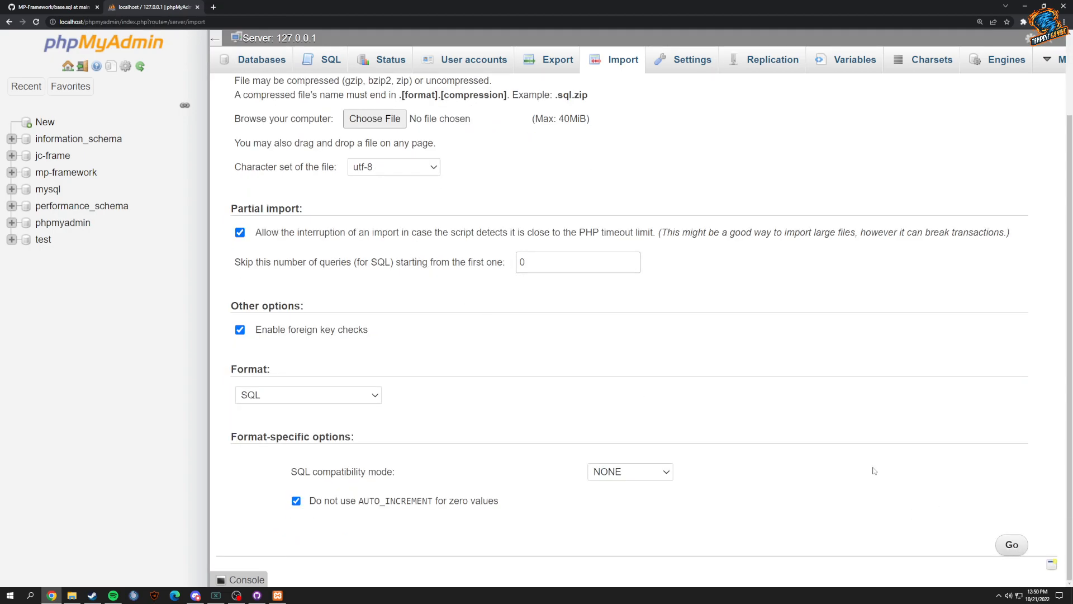
left_click(66, 172)
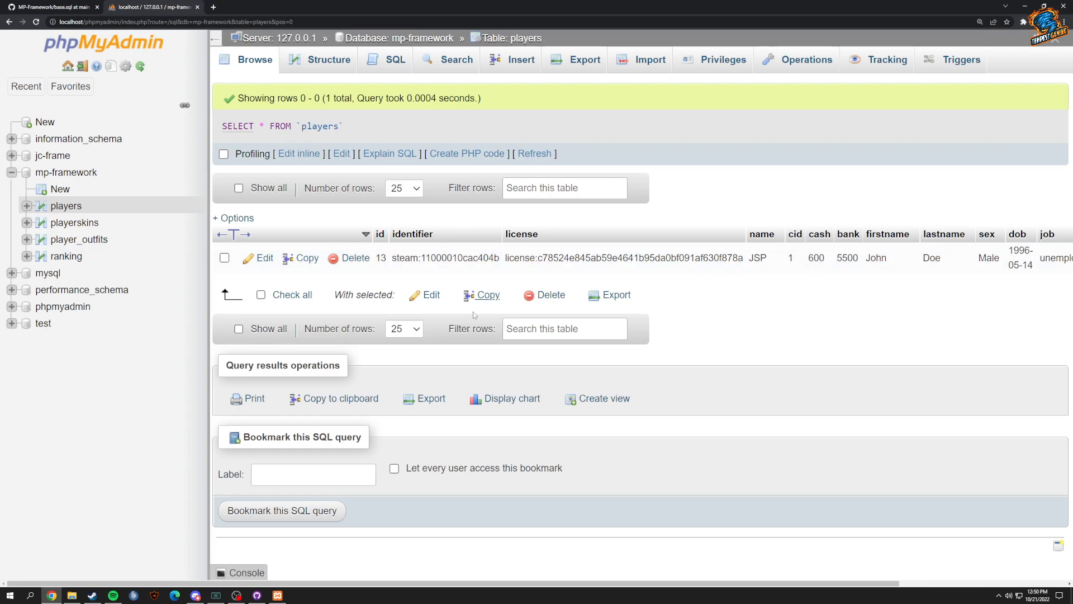
scroll("right", 3)
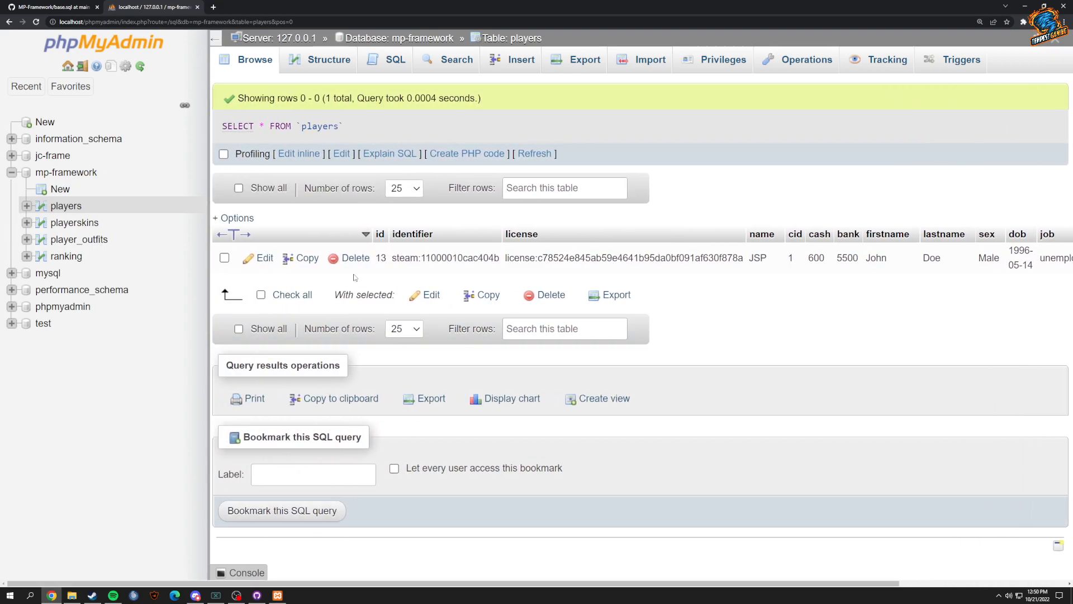
left_click(51, 6)
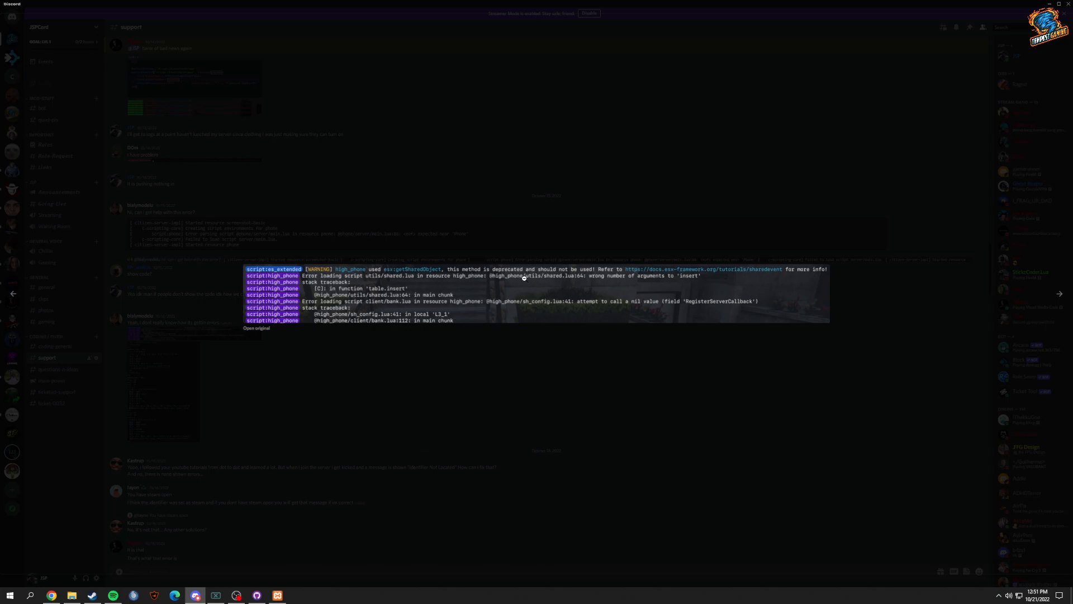
mouse_move(369, 322)
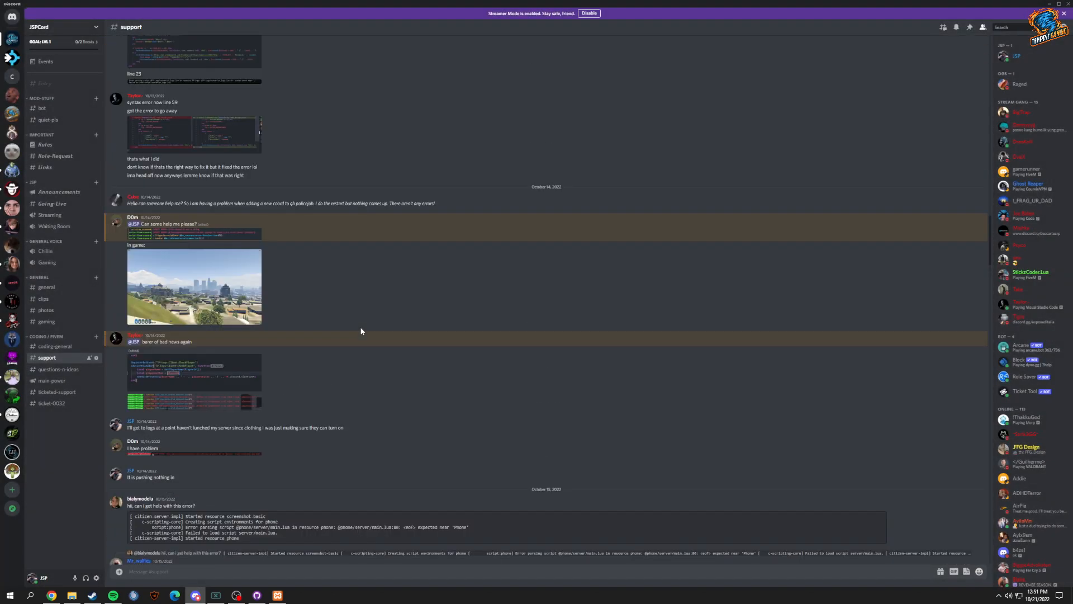
Scroll down through the #support channel messages
scroll("down", 3)
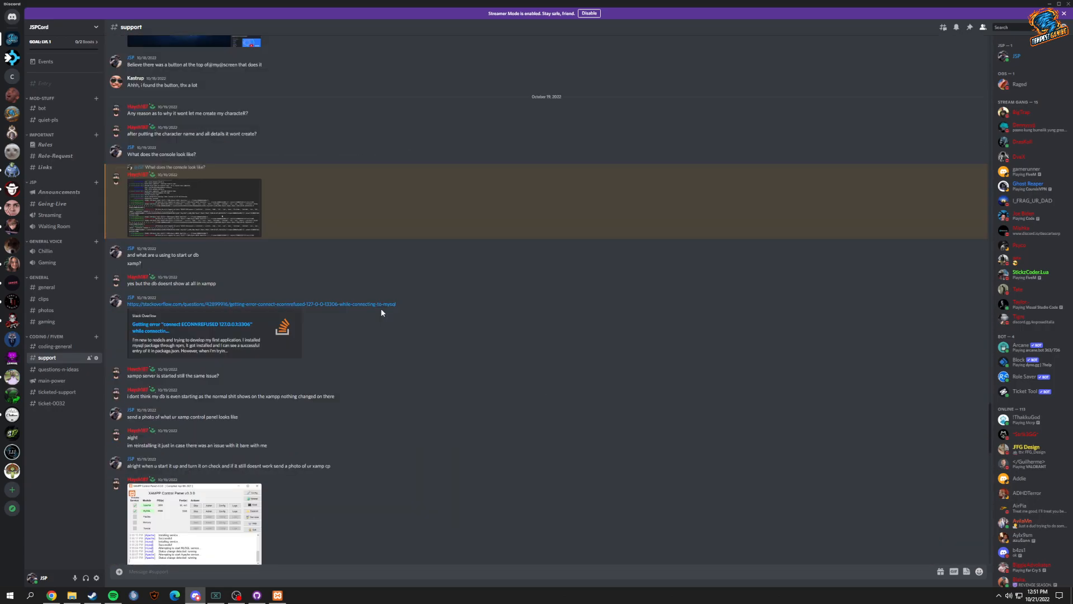
scroll("down", 3)
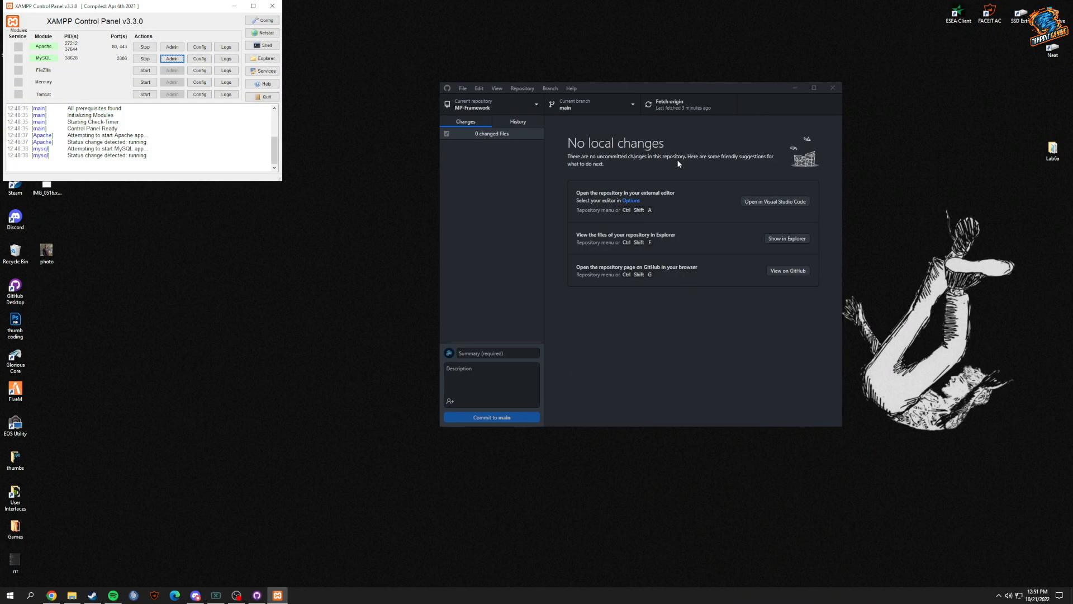
mouse_move(775, 201)
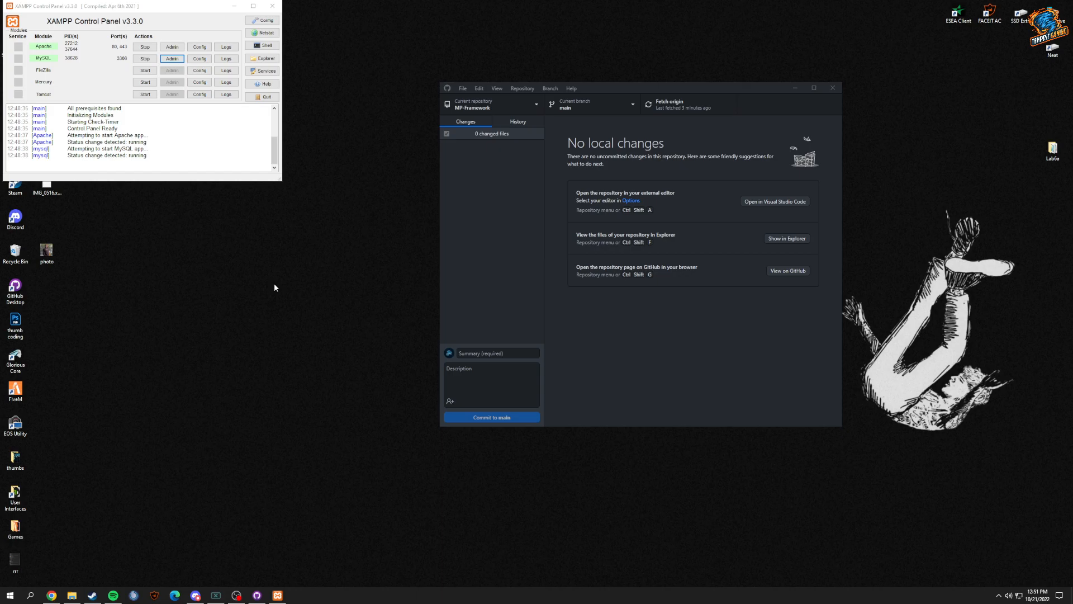
mouse_move(278, 291)
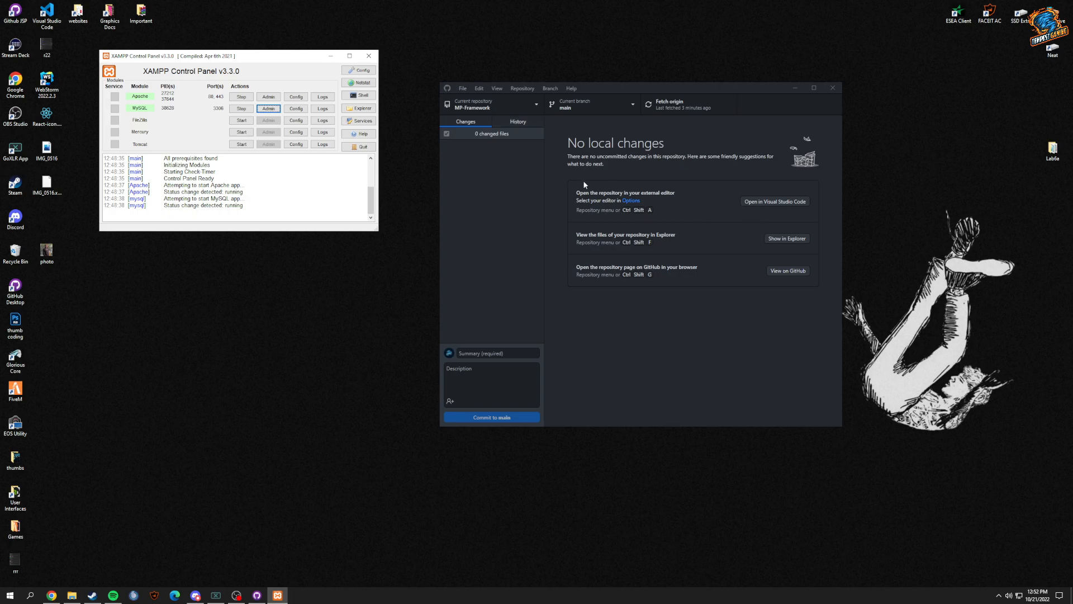
mouse_move(748, 240)
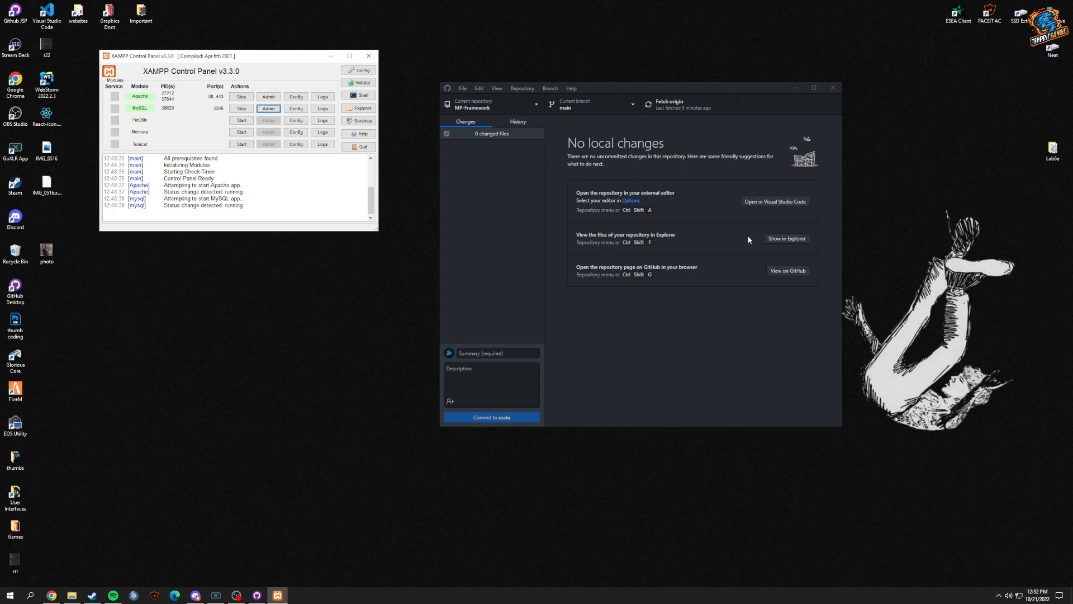
mouse_move(745, 239)
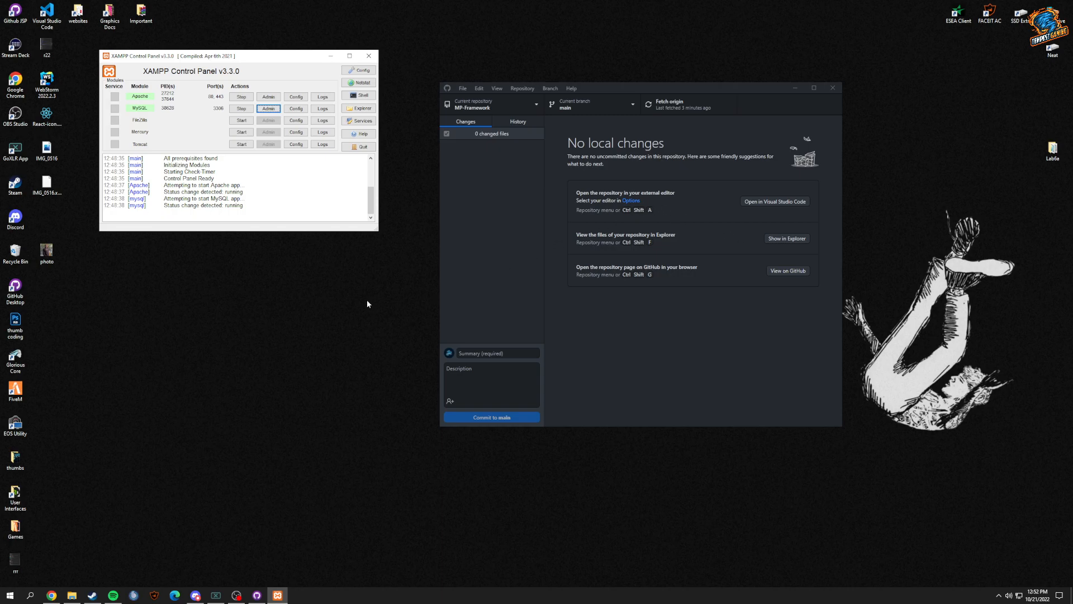
mouse_move(345, 322)
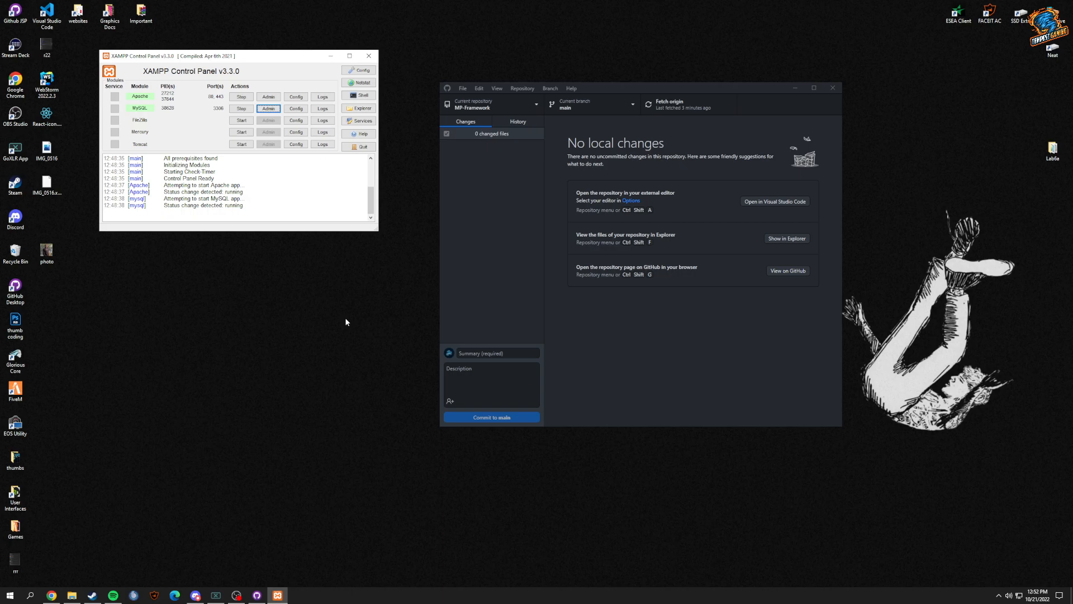